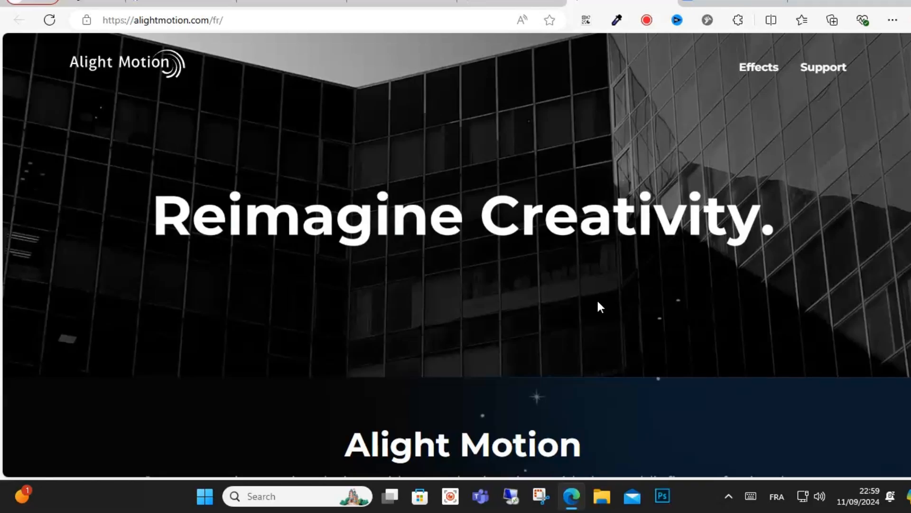
Translate the Alight Motion homepage into English from the page context menu
right_click(600, 306)
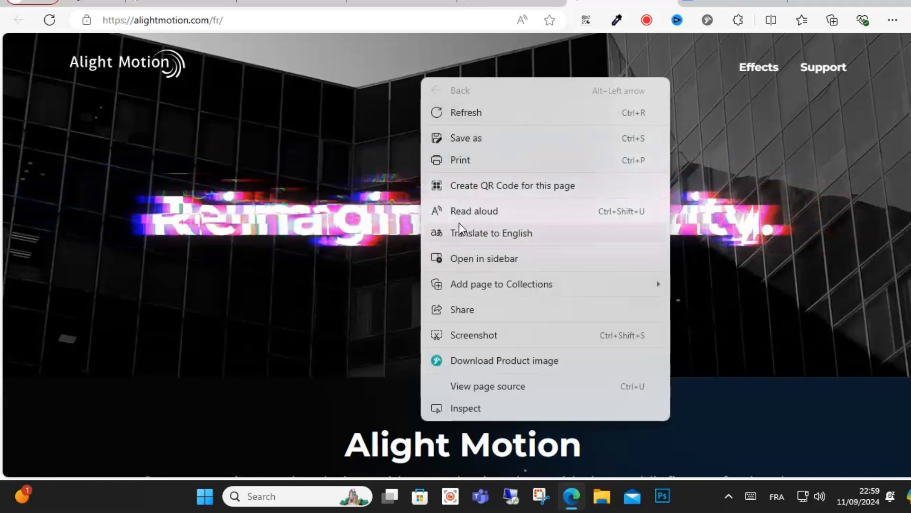
click(491, 233)
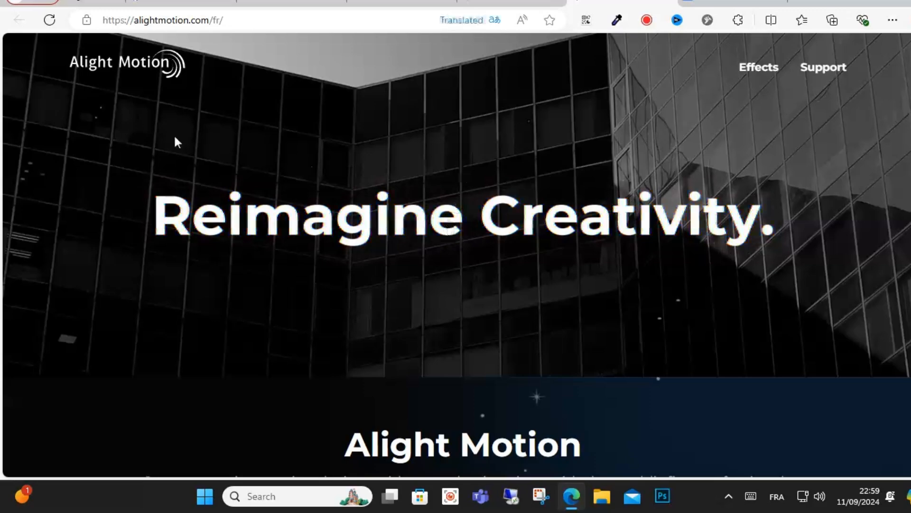
Scroll down to the app description and the App Store and Google Play download links
scroll(down, 3)
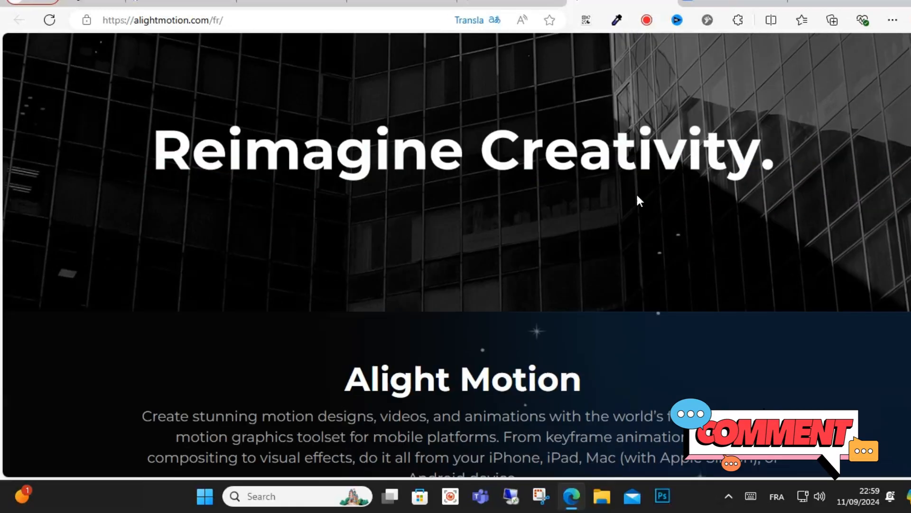
scroll(down, 3)
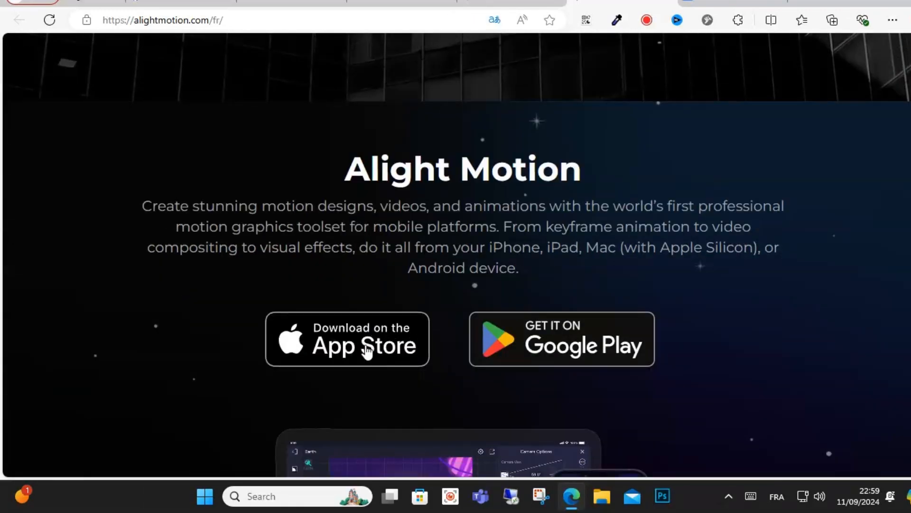
scroll(down, 3)
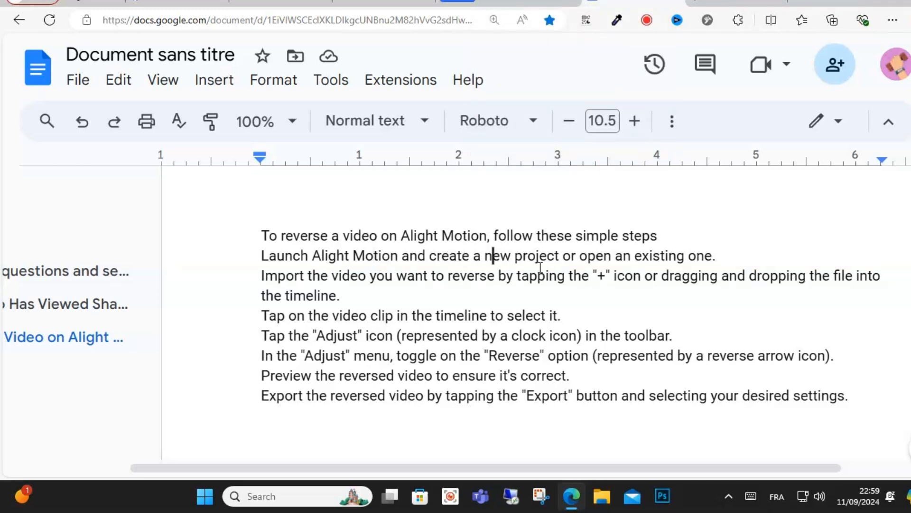
Select words in the second instruction line of the reversing-a-video guide
double_click(519, 255)
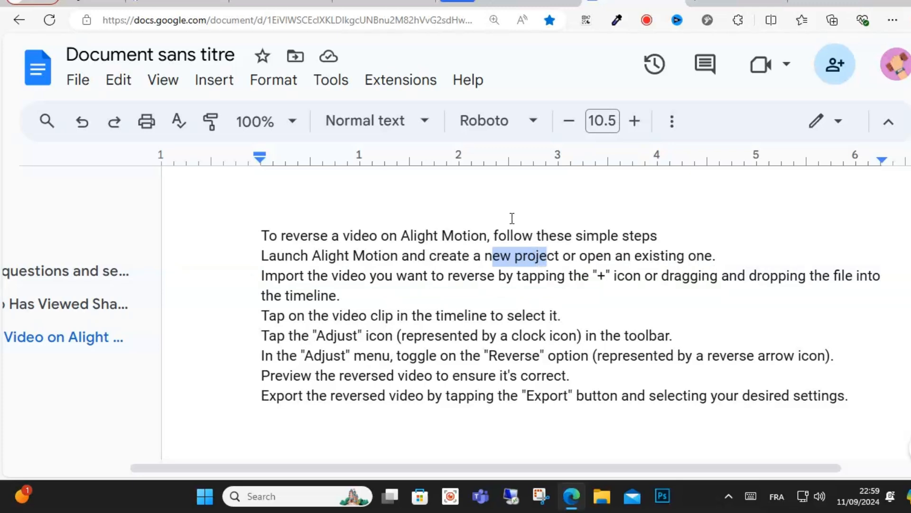
mouse_move(519, 302)
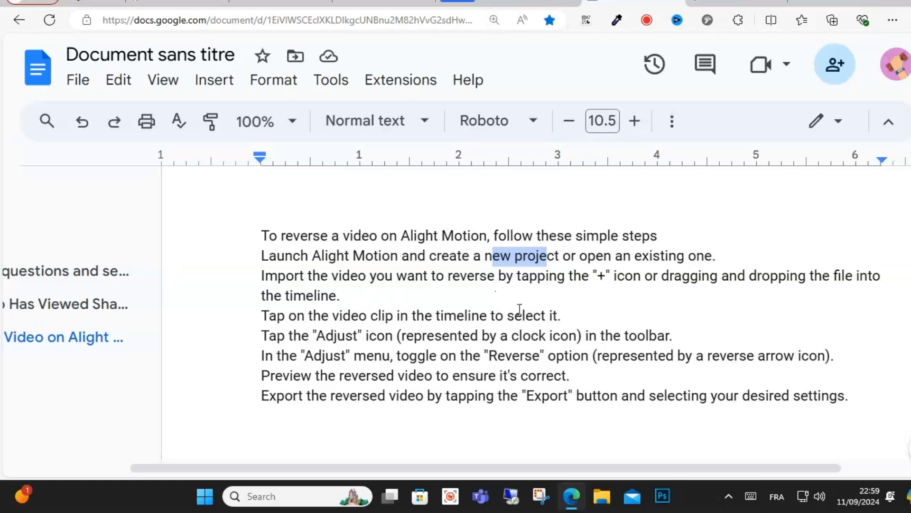
mouse_move(358, 346)
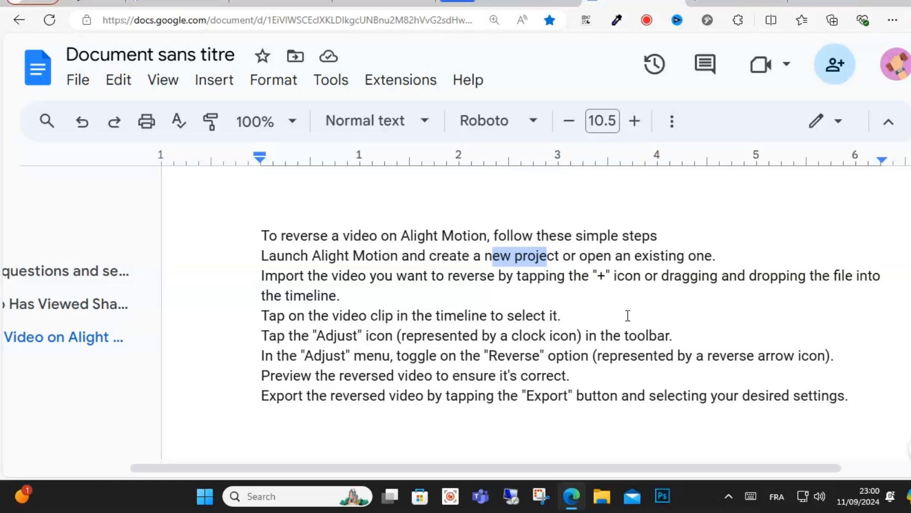
mouse_move(307, 372)
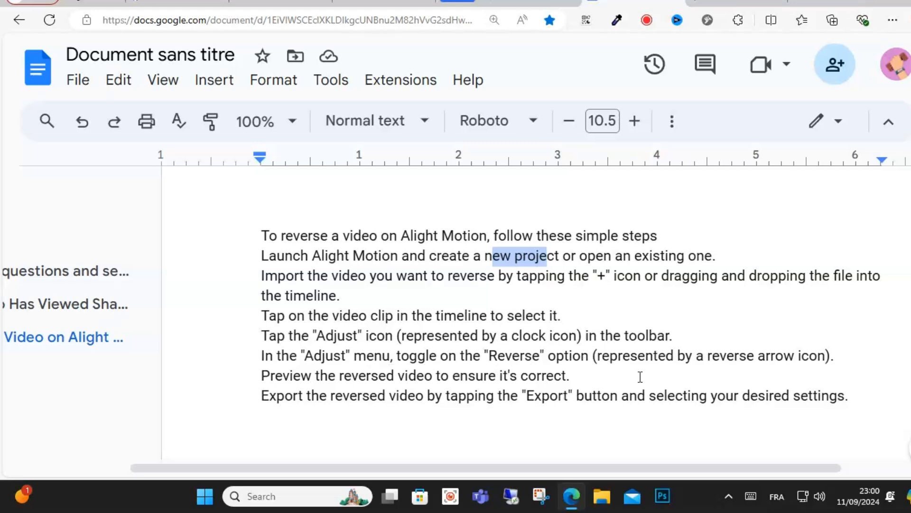
mouse_move(800, 373)
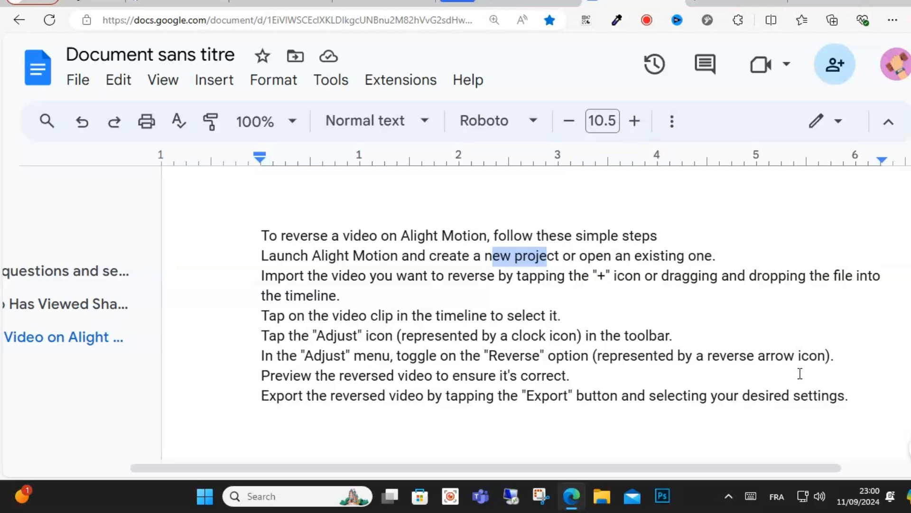